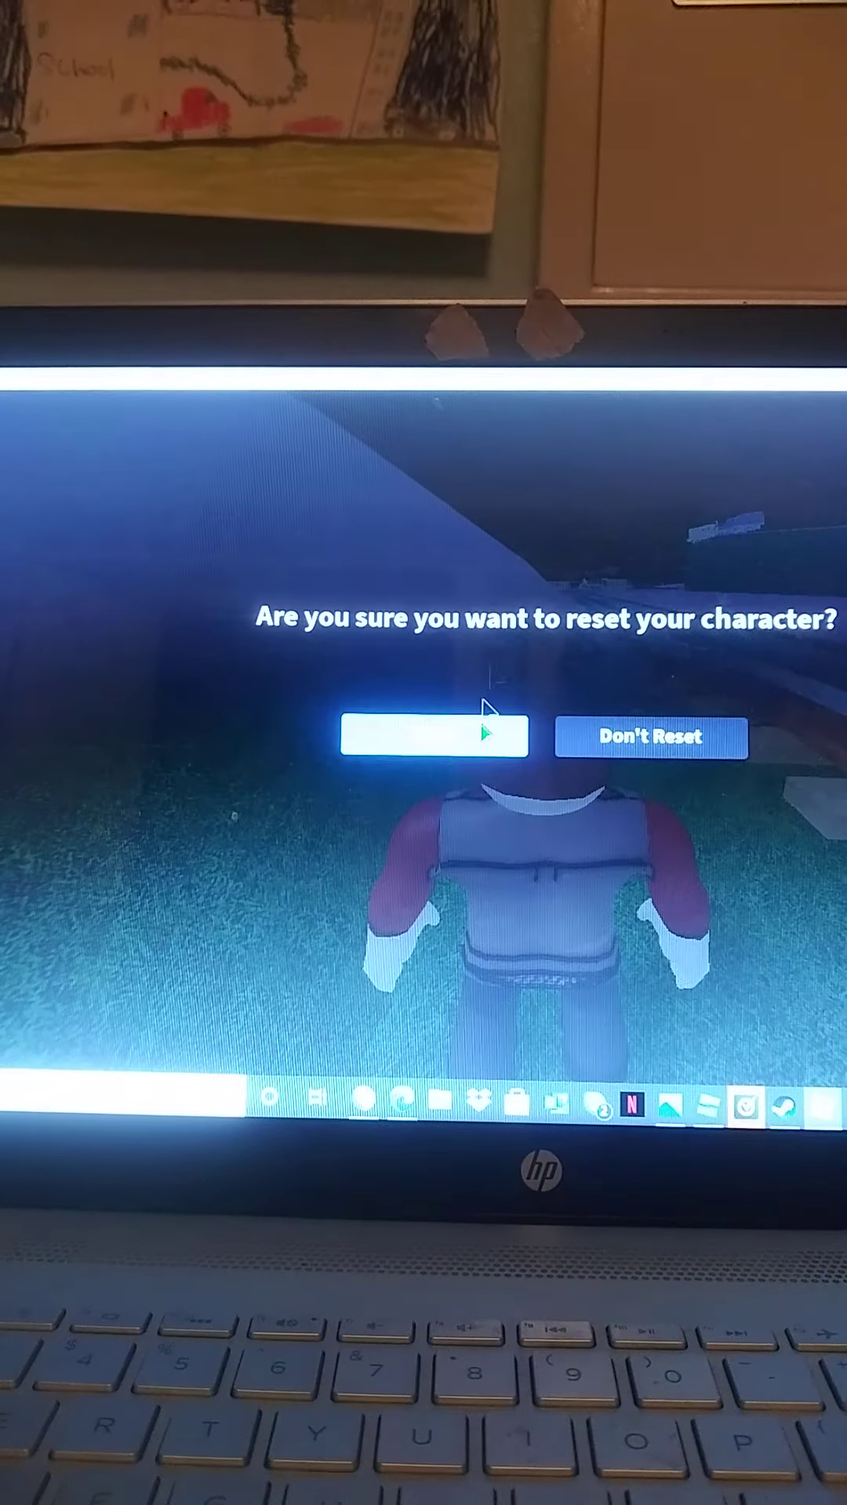
# Confirm the character reset so it respawns on the grass map.
pyautogui.click(434, 737)
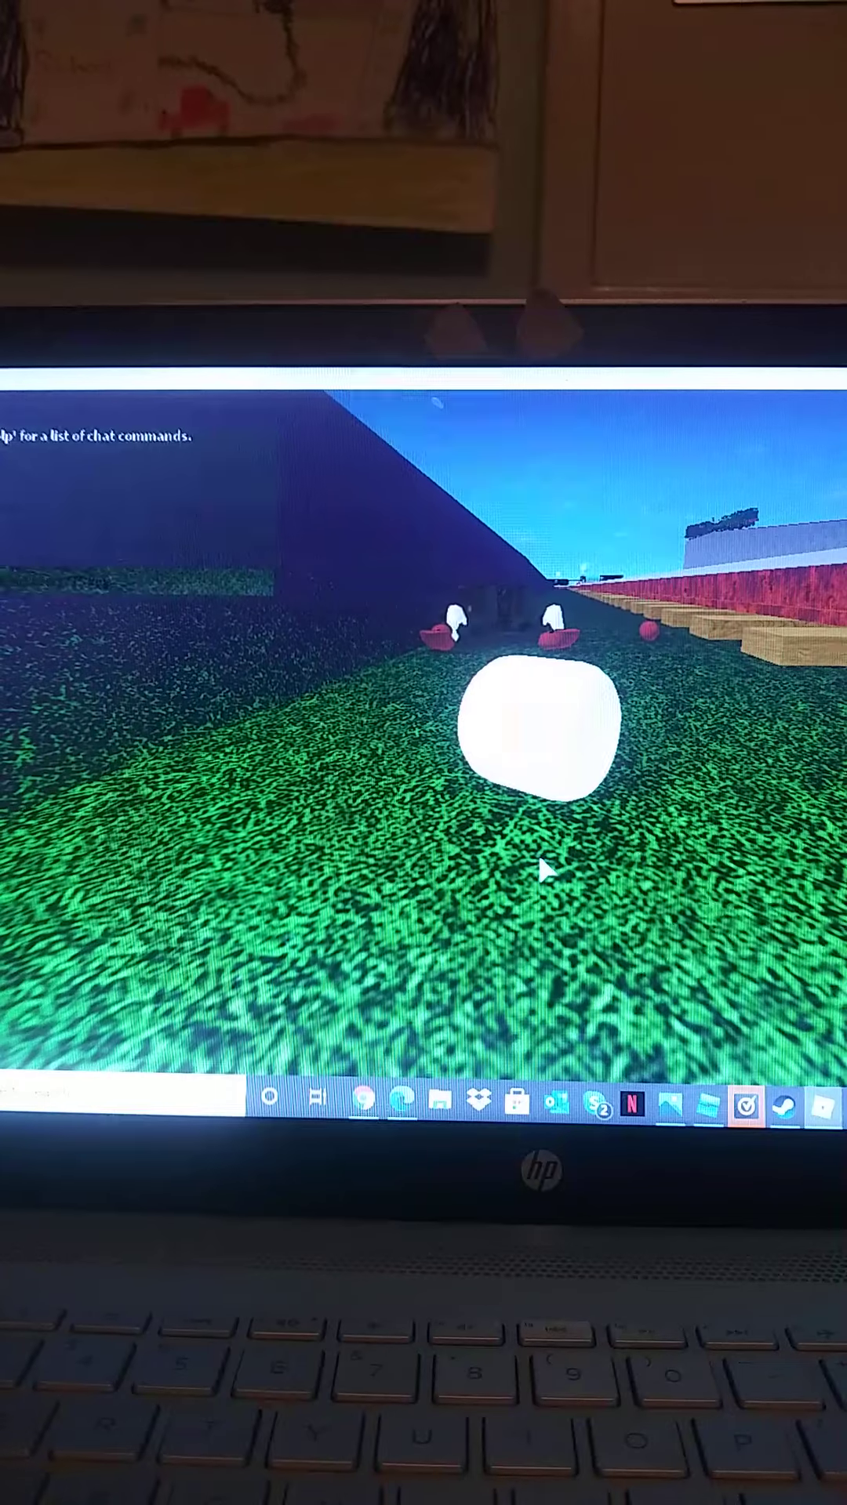